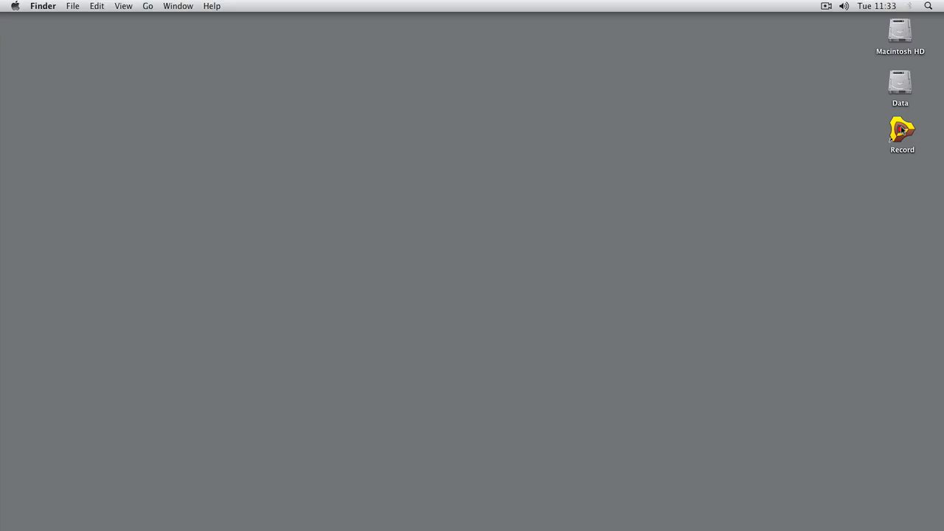
Launch Record from its desktop icon to bring up the license agreement
{"action": "double_click", "coordinate": [901, 131]}
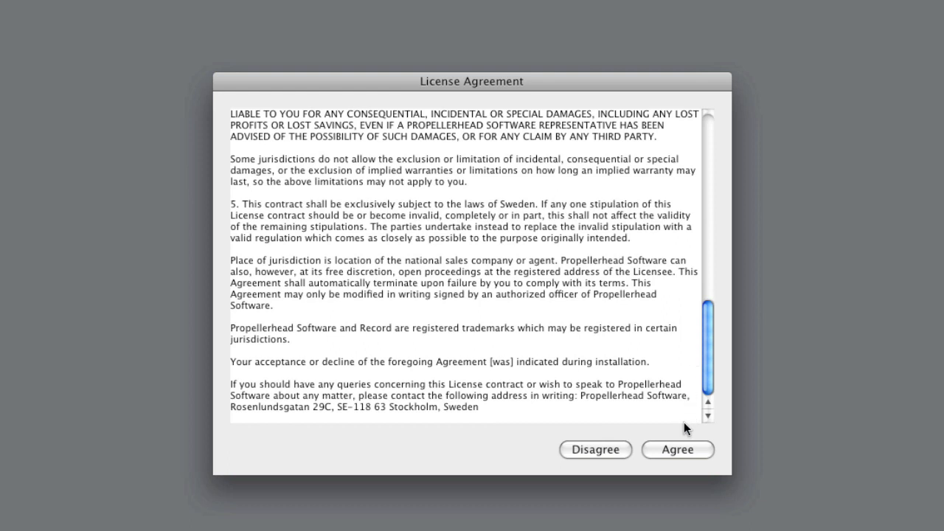
Agree to the Propellerhead Record license agreement
{"action": "left_click", "coordinate": [677, 450]}
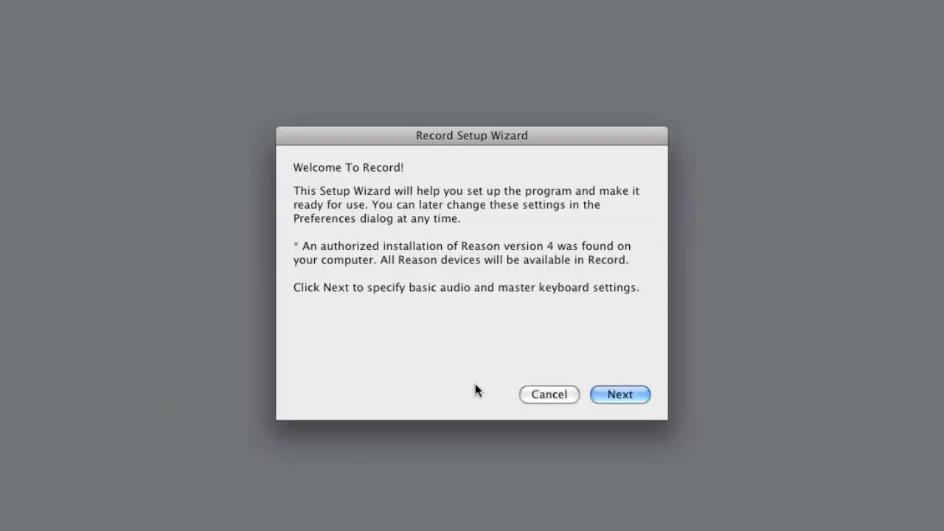
Set the wizard's audio output device to TC Near, then advance to Master Keyboard Setup
{"action": "left_click", "coordinate": [620, 394]}
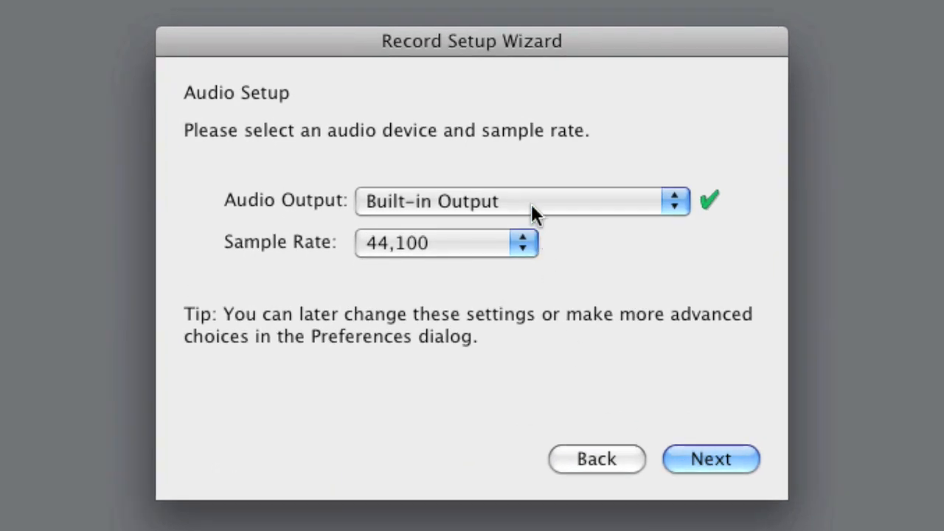
{"action": "left_click", "coordinate": [520, 201]}
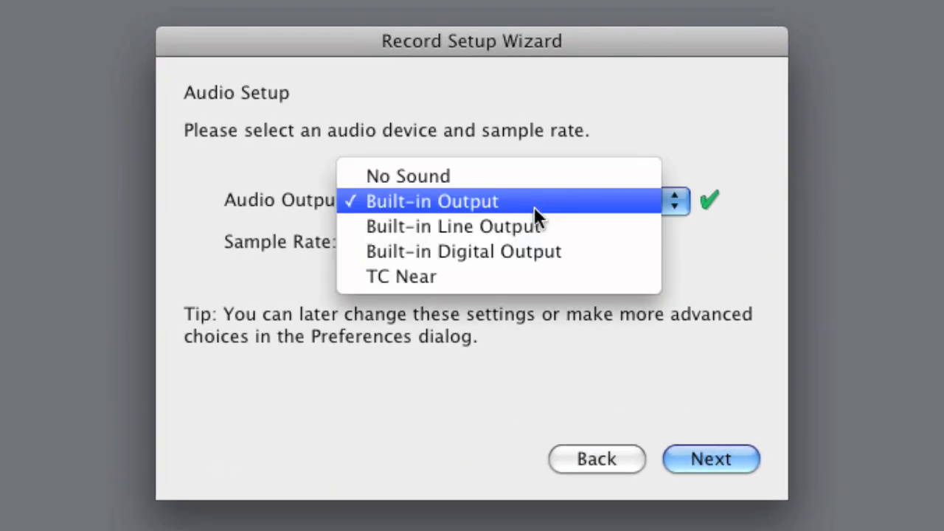
{"action": "left_click", "coordinate": [401, 276]}
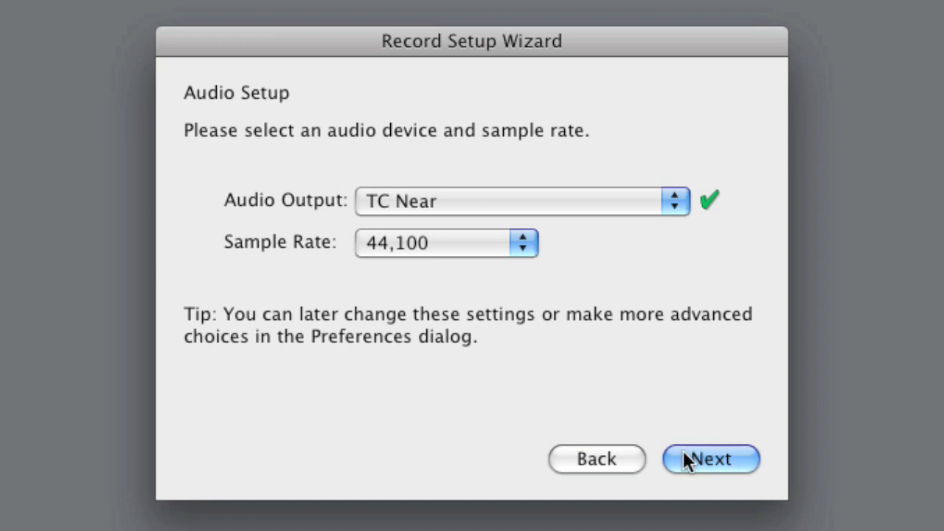
{"action": "left_click", "coordinate": [710, 458]}
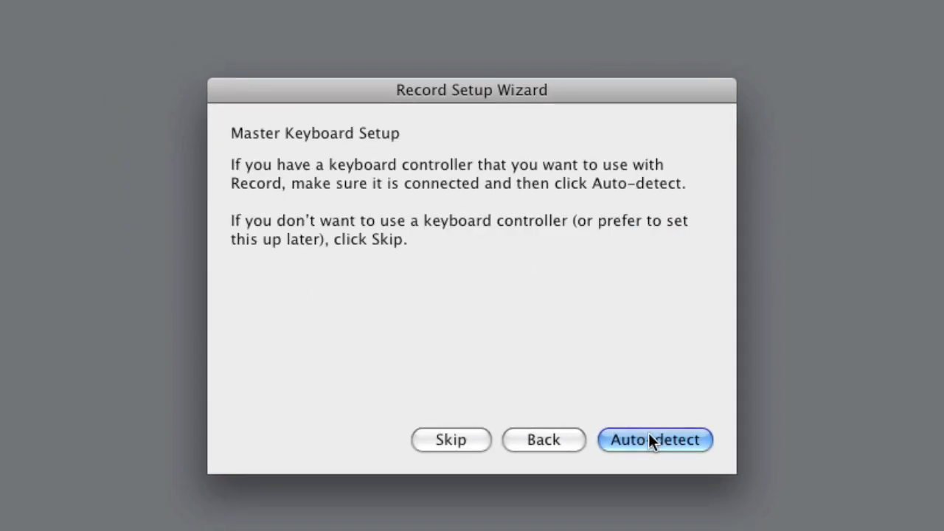
{"action": "mouse_move", "coordinate": [476, 256]}
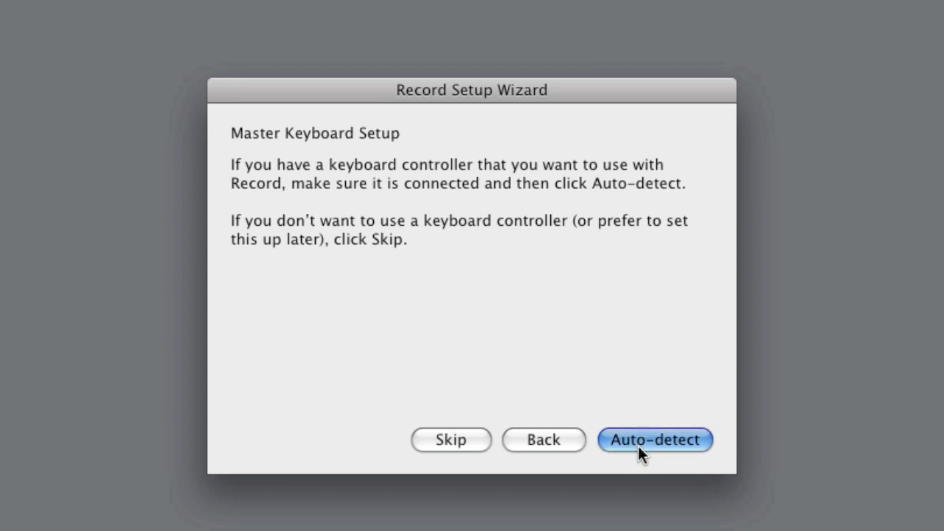
Try auto-detect, then choose Other / MIDI Control Keyboard as the keyboard model
{"action": "left_click", "coordinate": [655, 440]}
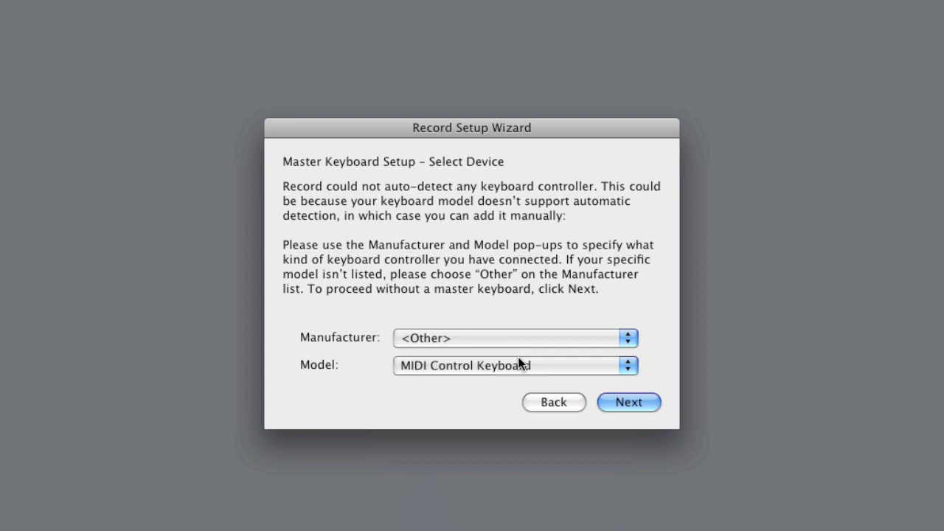
{"action": "left_click", "coordinate": [514, 365]}
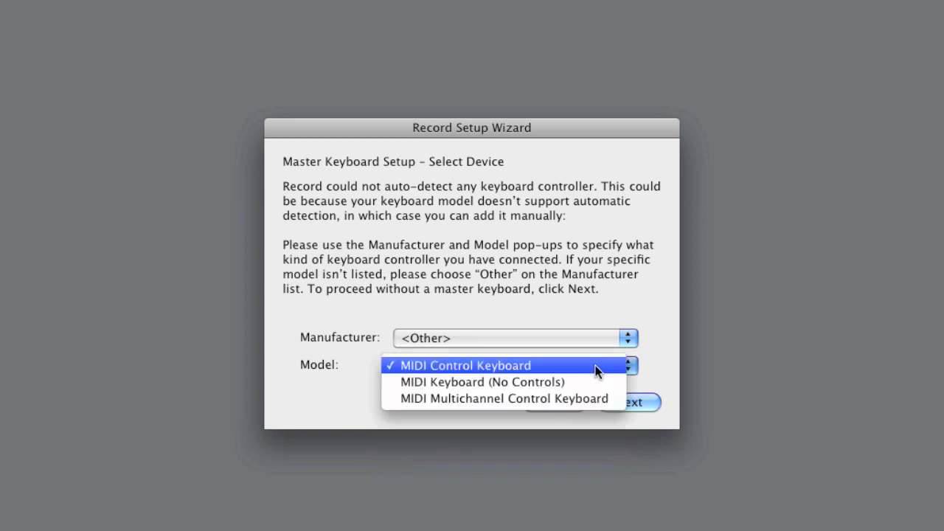
{"action": "left_click", "coordinate": [463, 365]}
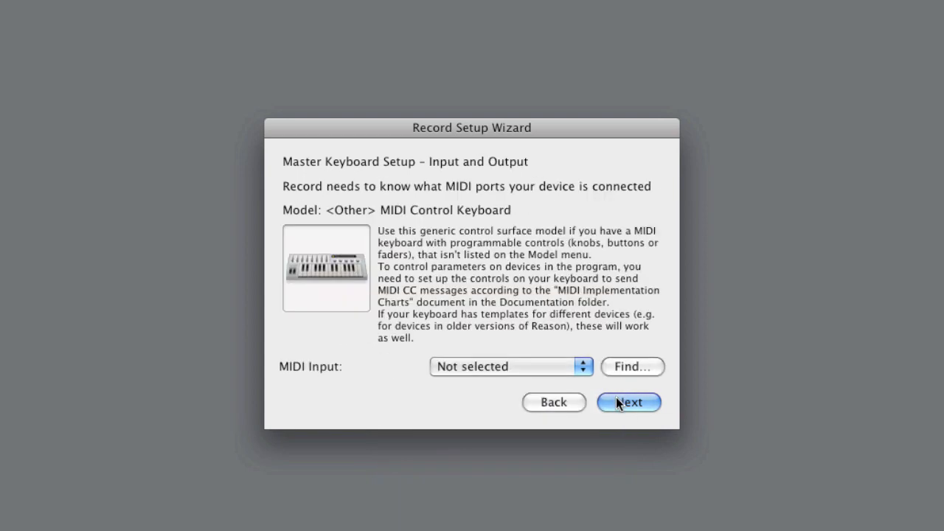
Detect and choose nanoPAD PAD as the keyboard's MIDI input, reaching Setup Complete
{"action": "left_click", "coordinate": [633, 367]}
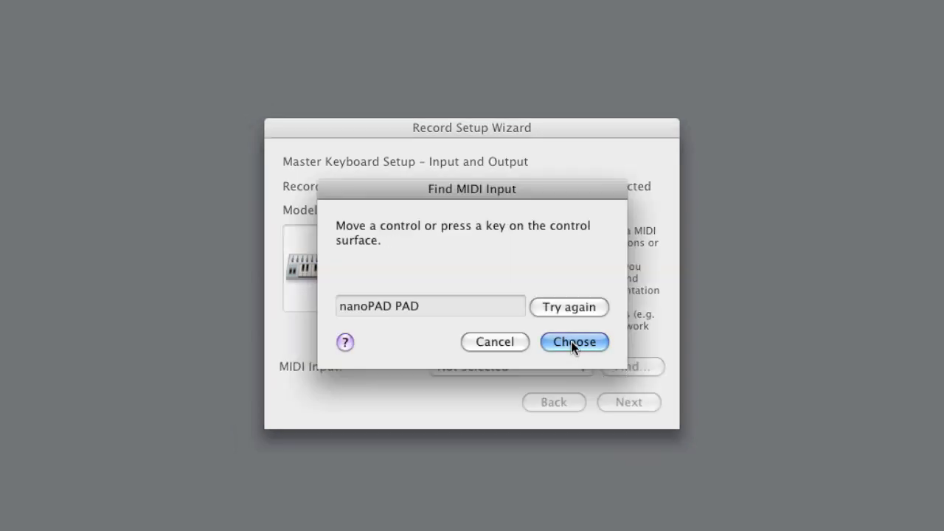
{"action": "left_click", "coordinate": [574, 341]}
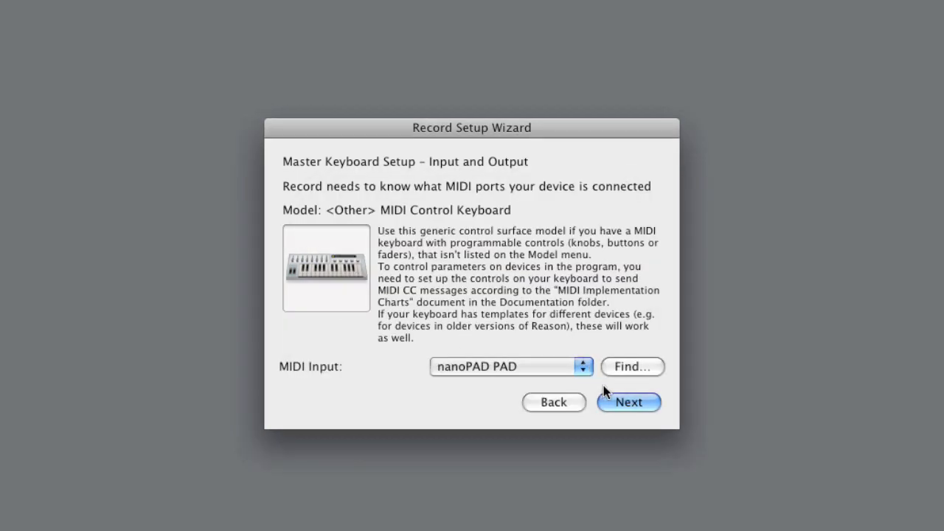
{"action": "left_click", "coordinate": [628, 402]}
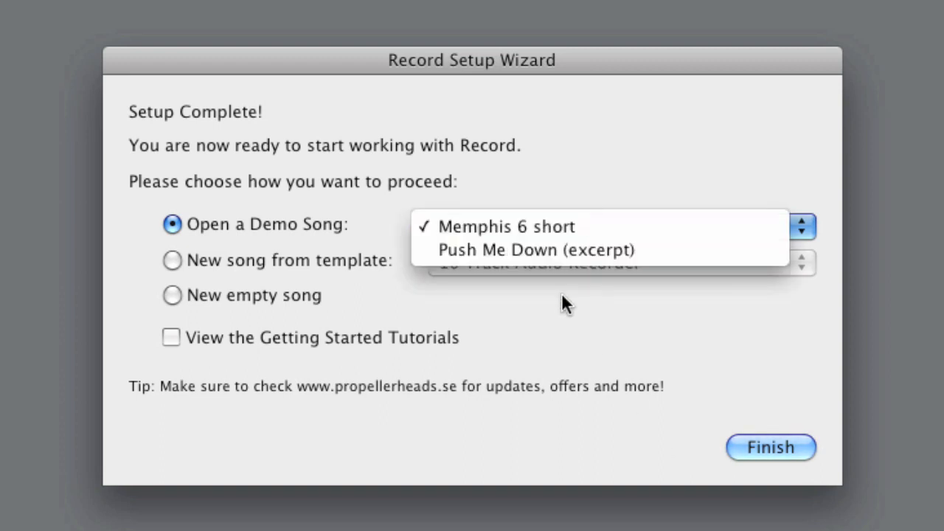
Finish setup with the Audio and MIDI Production template, tutorials left off
{"action": "left_click", "coordinate": [172, 260]}
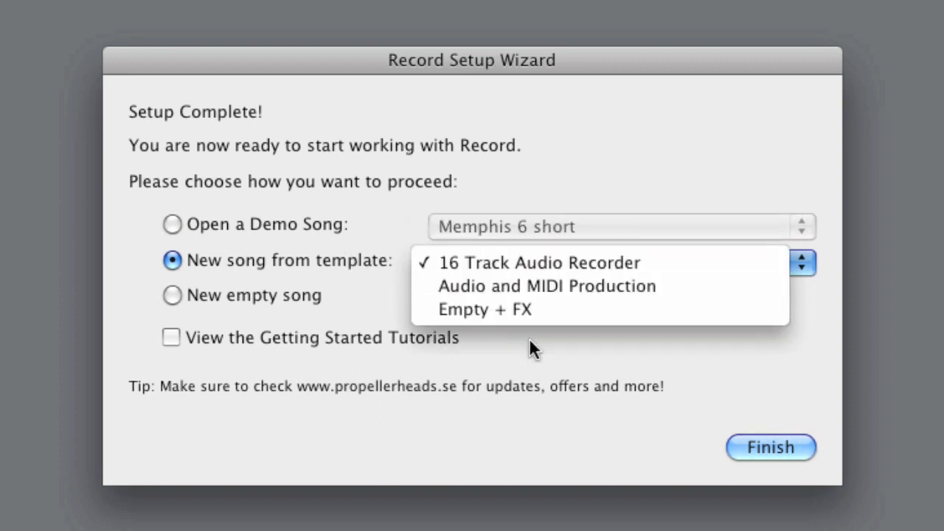
{"action": "left_click", "coordinate": [171, 295]}
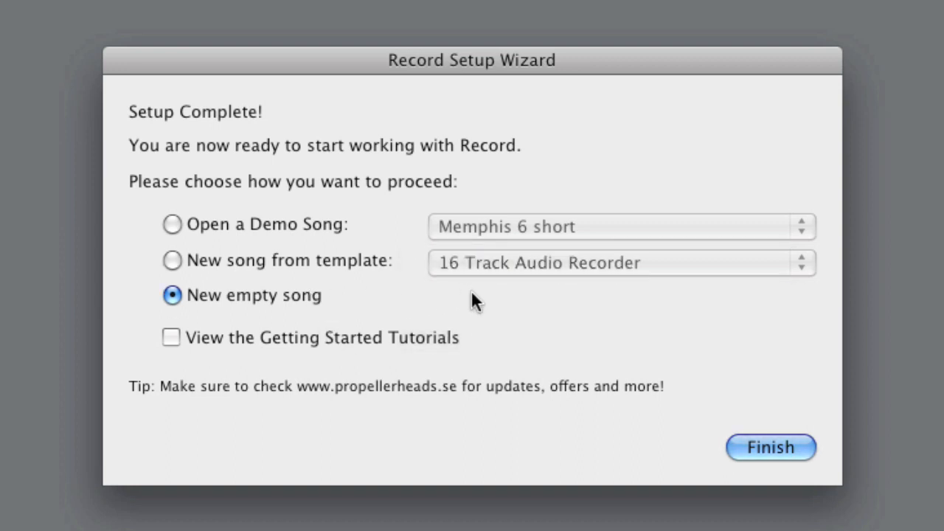
{"action": "left_click", "coordinate": [171, 337]}
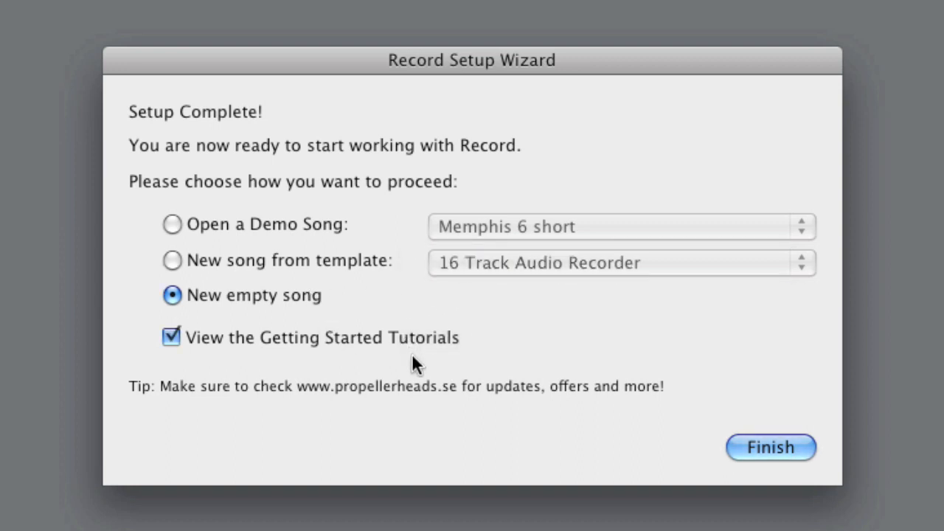
{"action": "left_click", "coordinate": [170, 337]}
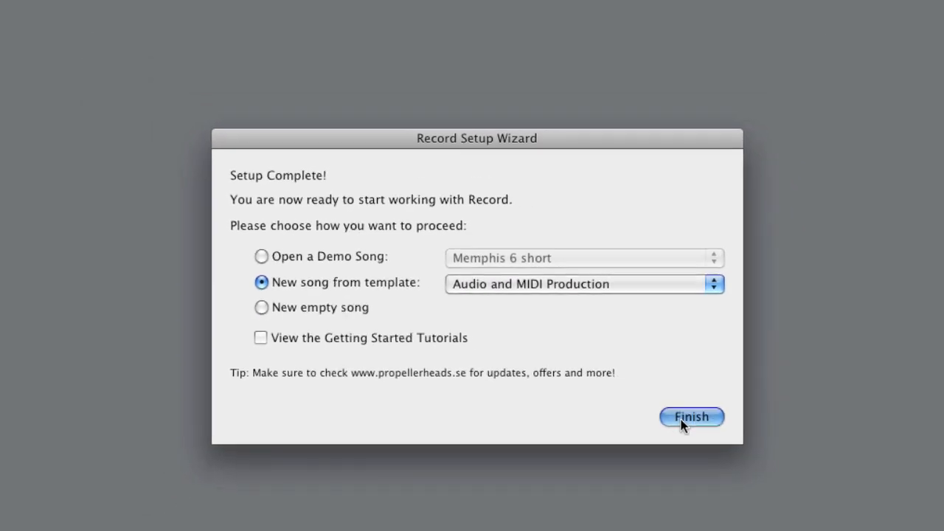
{"action": "left_click", "coordinate": [691, 417]}
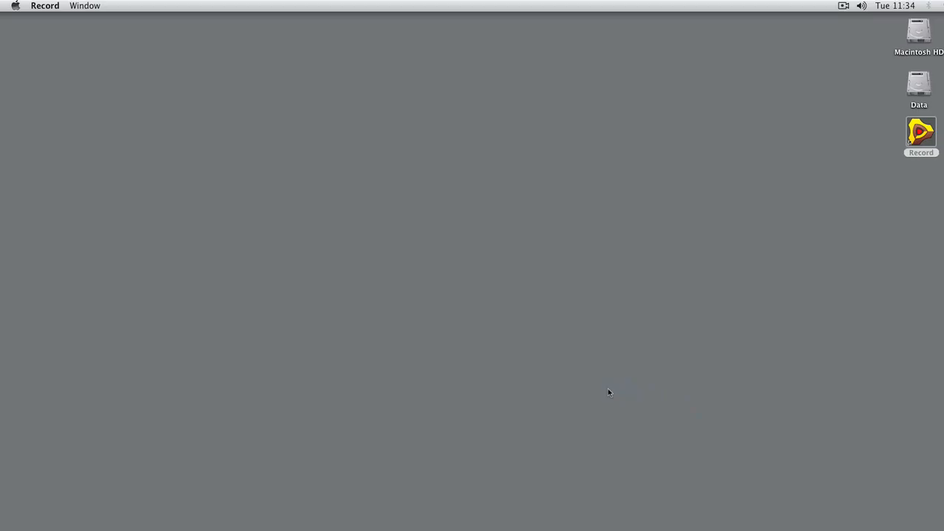
{"action": "double_click", "coordinate": [921, 131]}
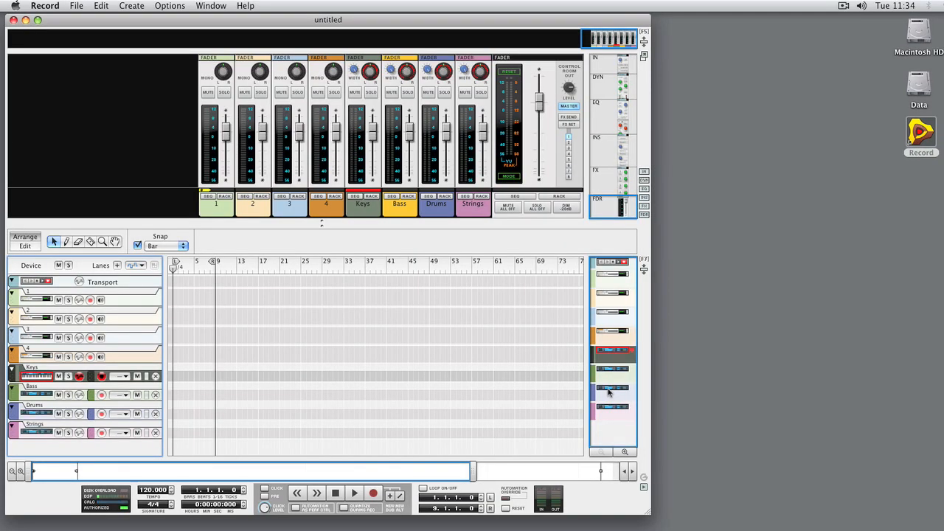